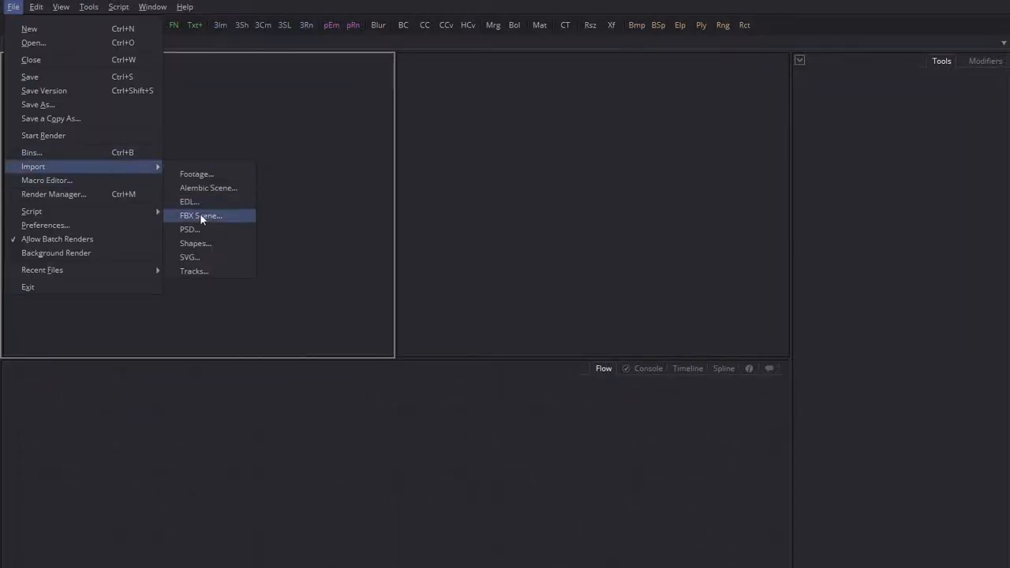
Start an FBX Scene import from the File menu.
left_click(202, 214)
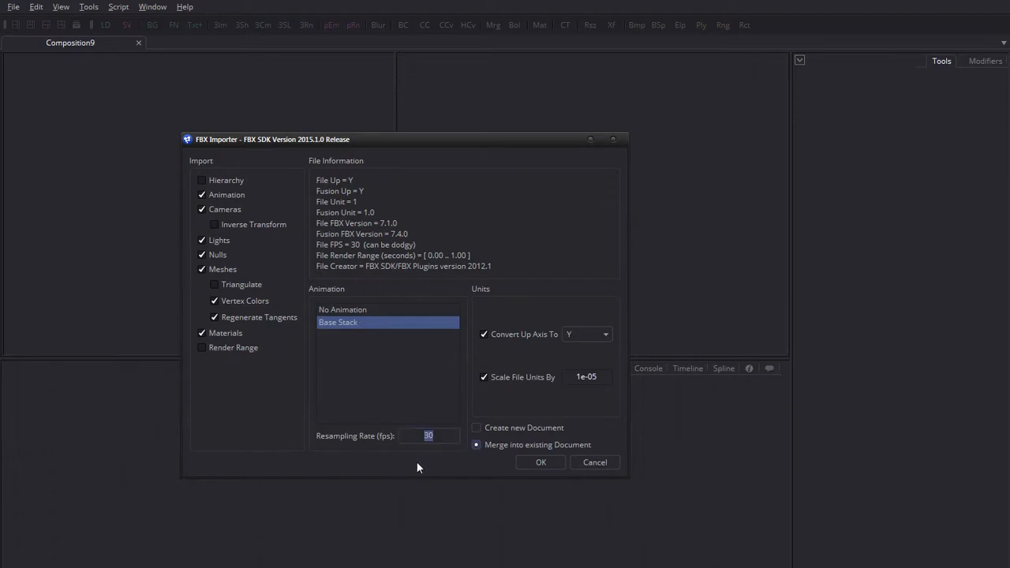
Import the spaceship FBX with Scale File Units By set to 0.00001.
left_click(587, 375)
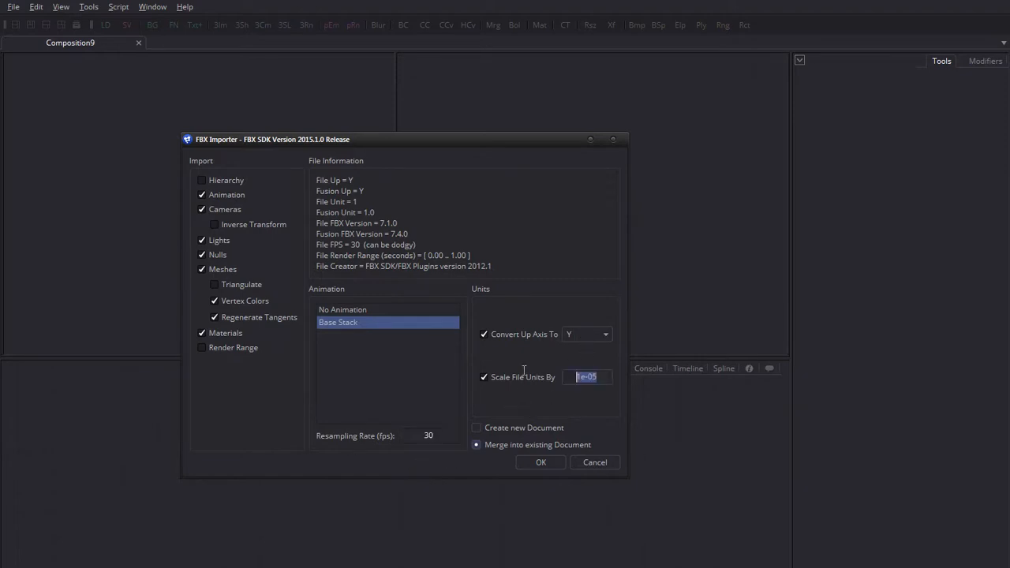
type("0.000")
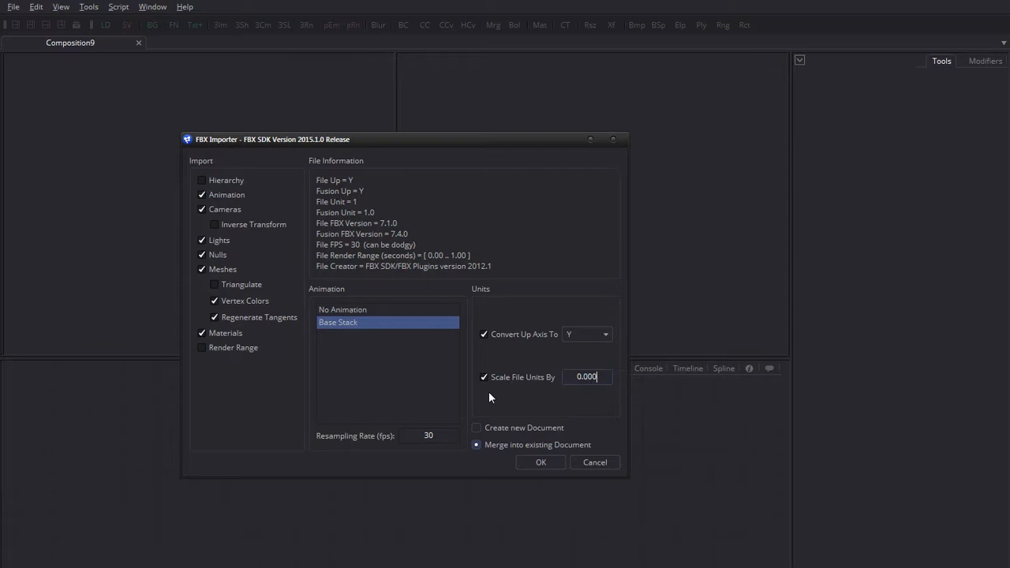
type("0.00001")
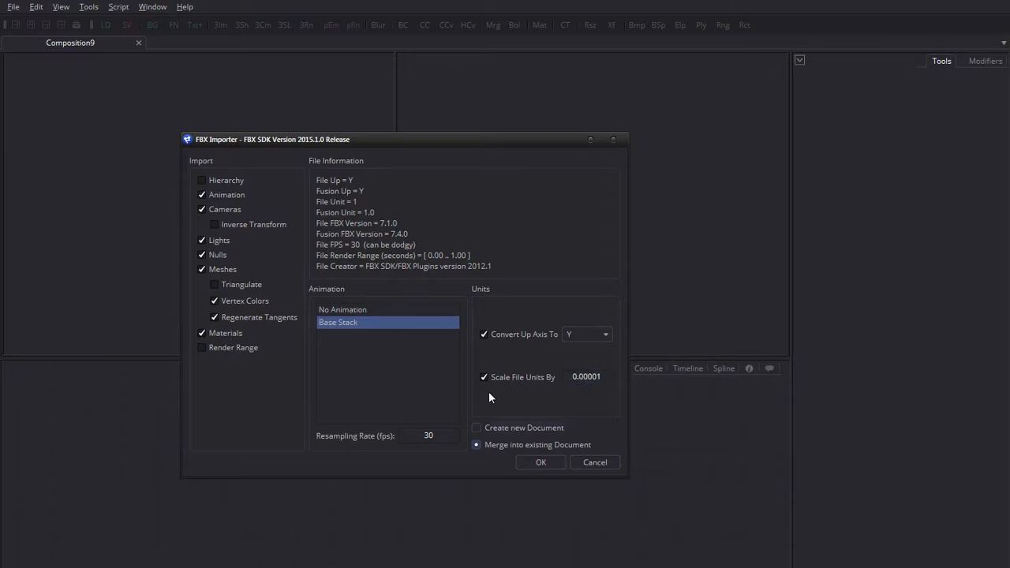
left_click(540, 461)
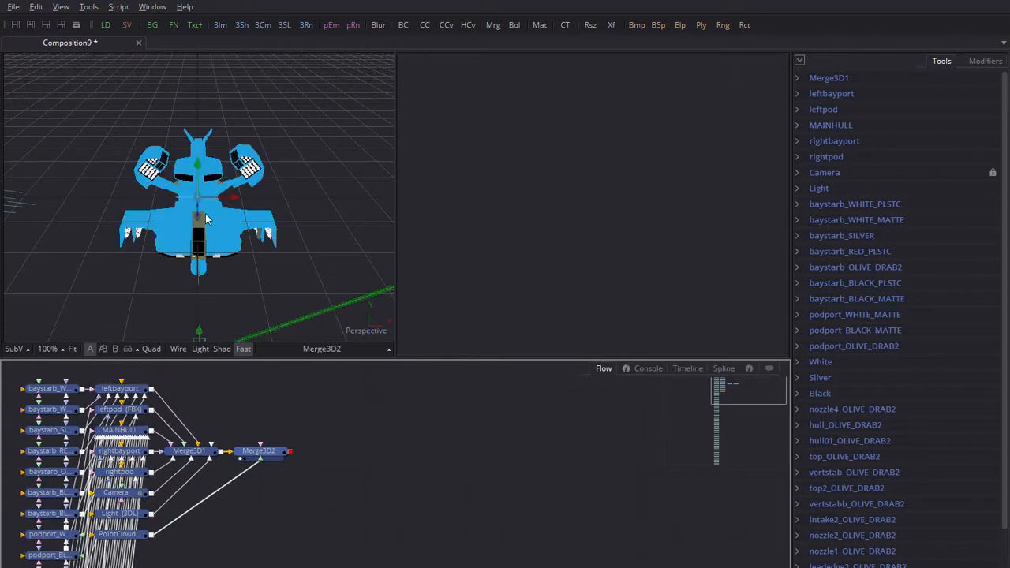
mouse_move(229, 313)
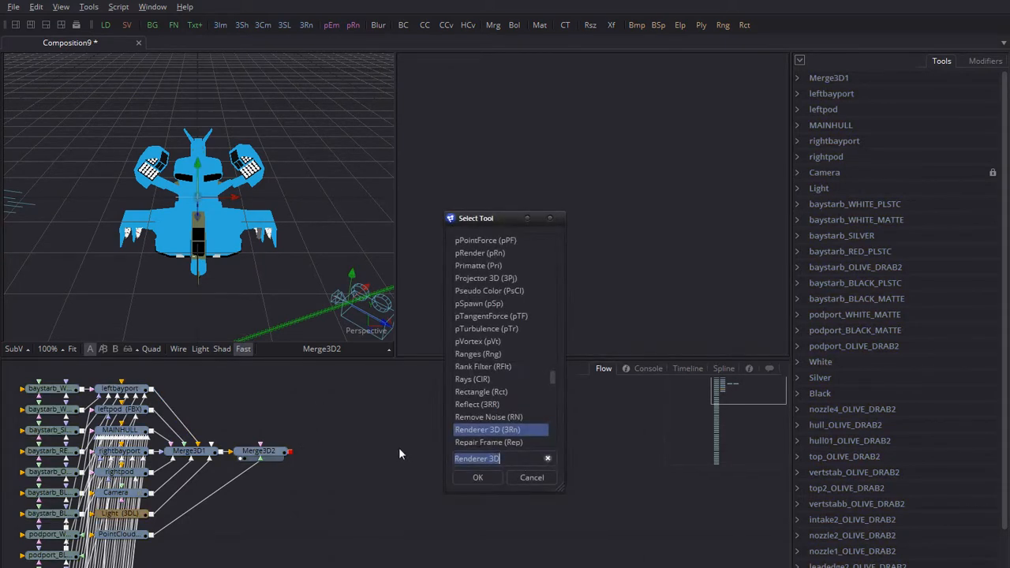
Add a Renderer3D node after Merge3D2 to render the merged scene.
left_click(476, 476)
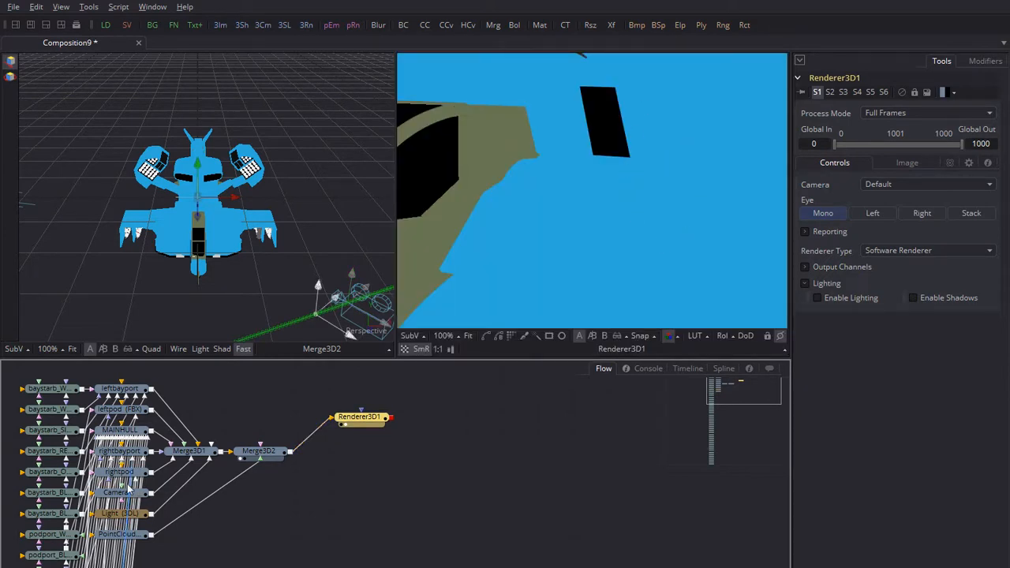
Widen the Camera node's Angle of View from 45 to about 73.
left_click(117, 493)
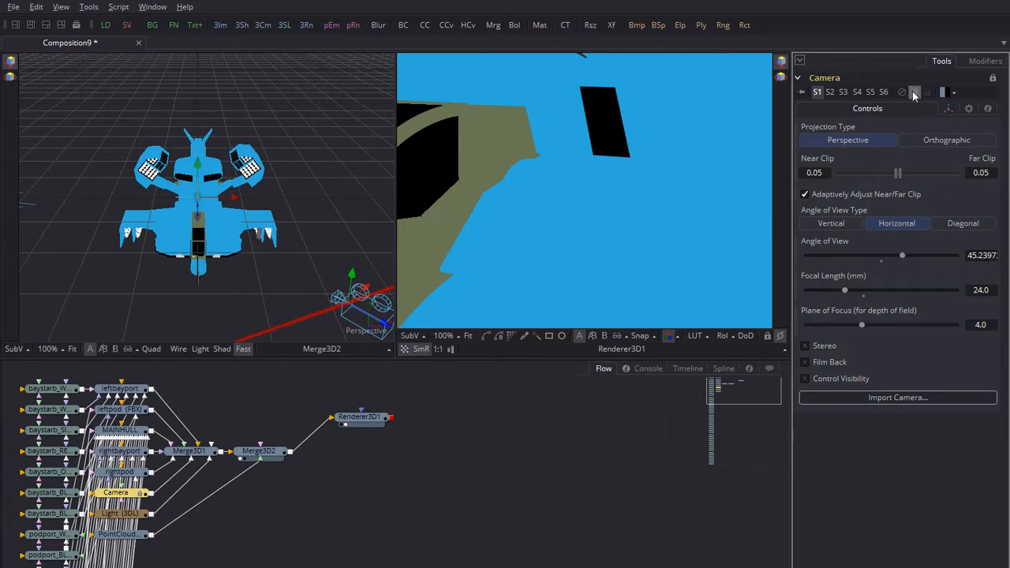
left_click_drag(902, 255, 928, 255)
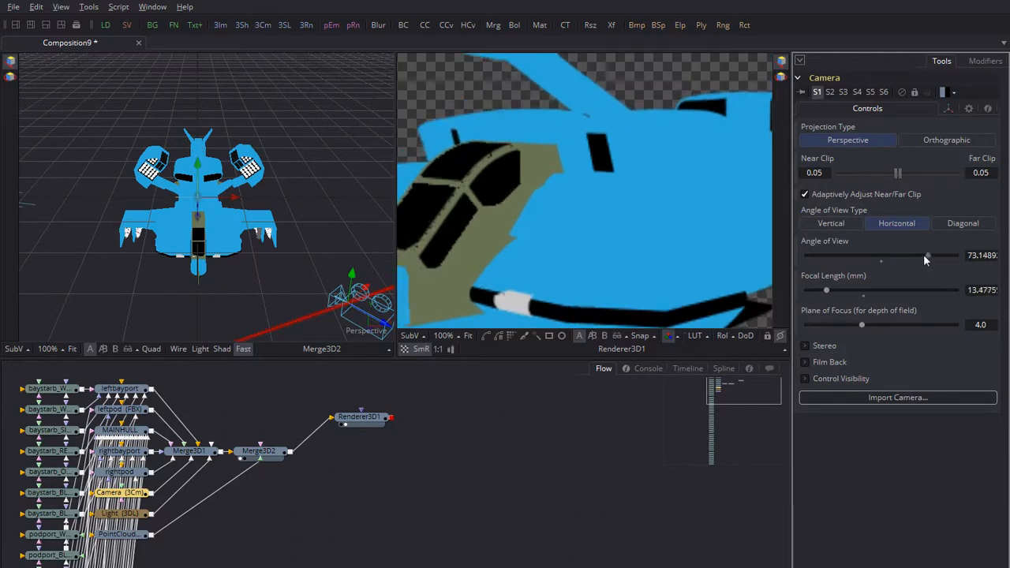